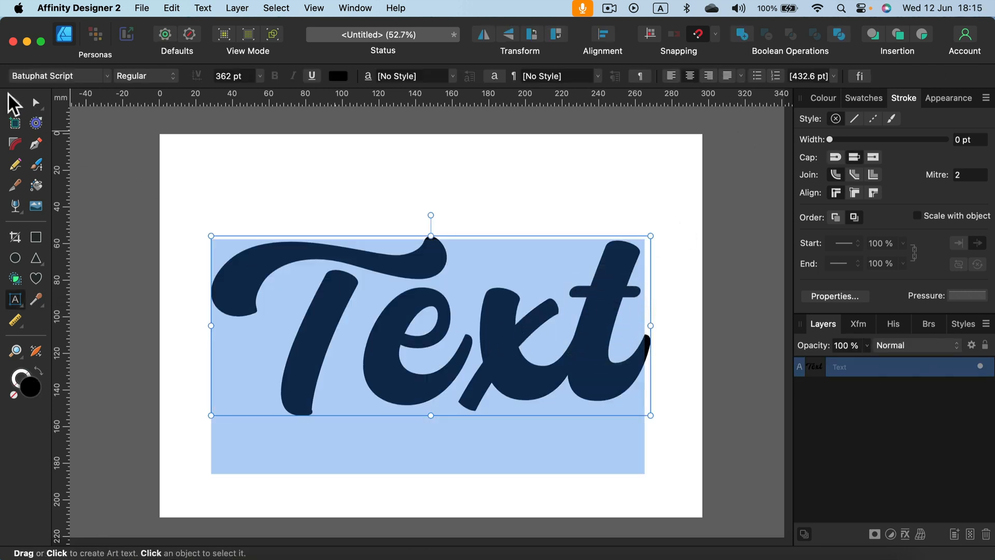
- Select the word 'Text' as a whole object and reveal the Convert to Curves option
click(276, 168)
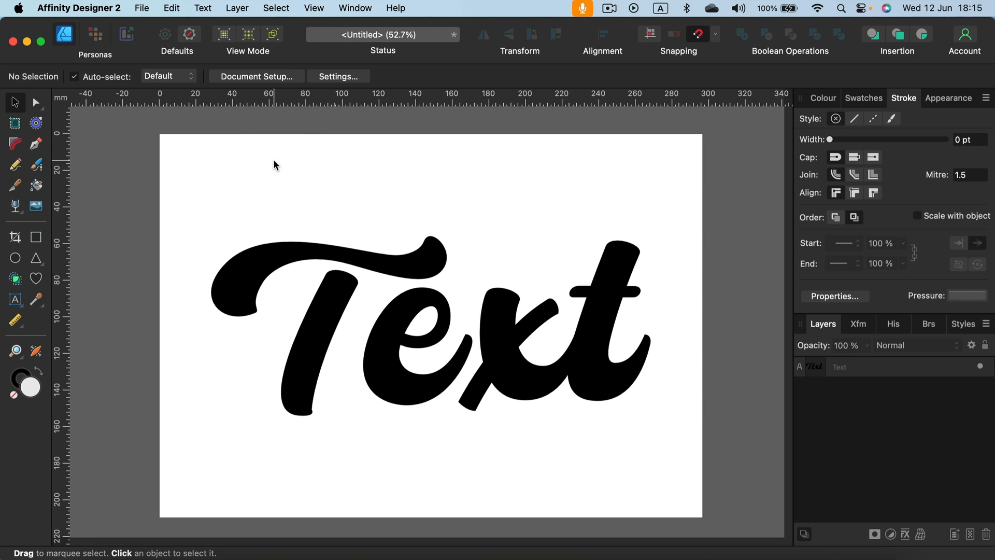
click(345, 290)
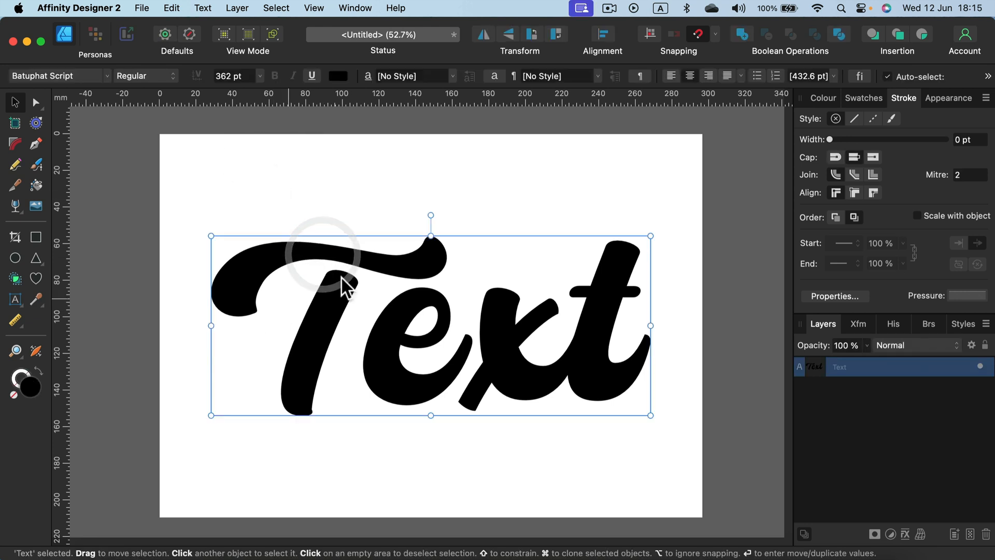
mouse_move(374, 361)
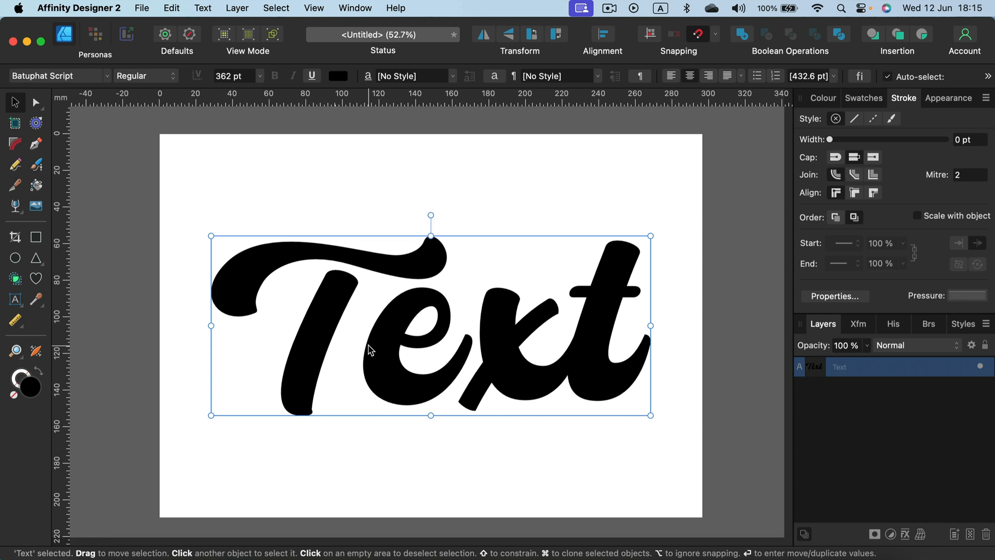
mouse_move(338, 340)
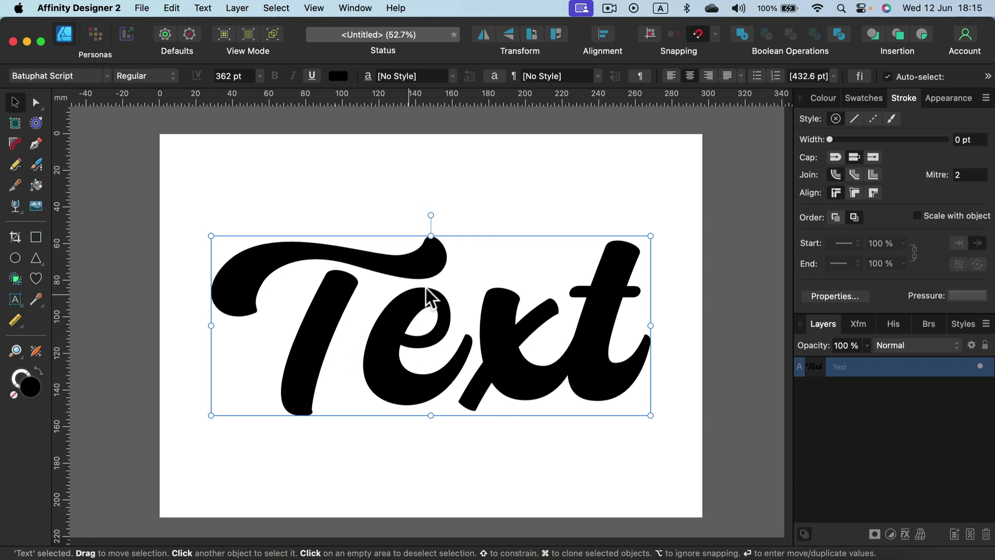
click(987, 77)
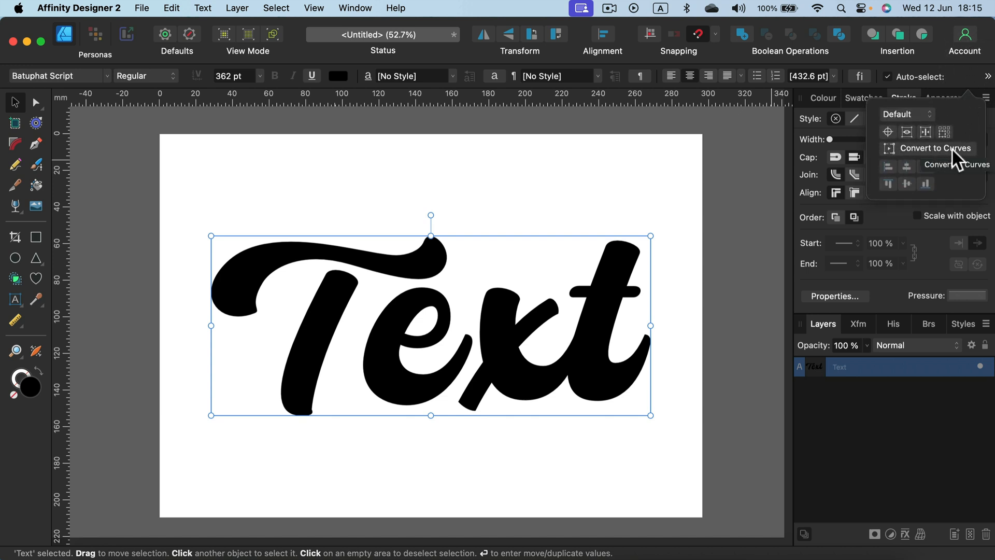
- Convert 'Text' to curves and ungroup it into four separate letter shapes
click(934, 150)
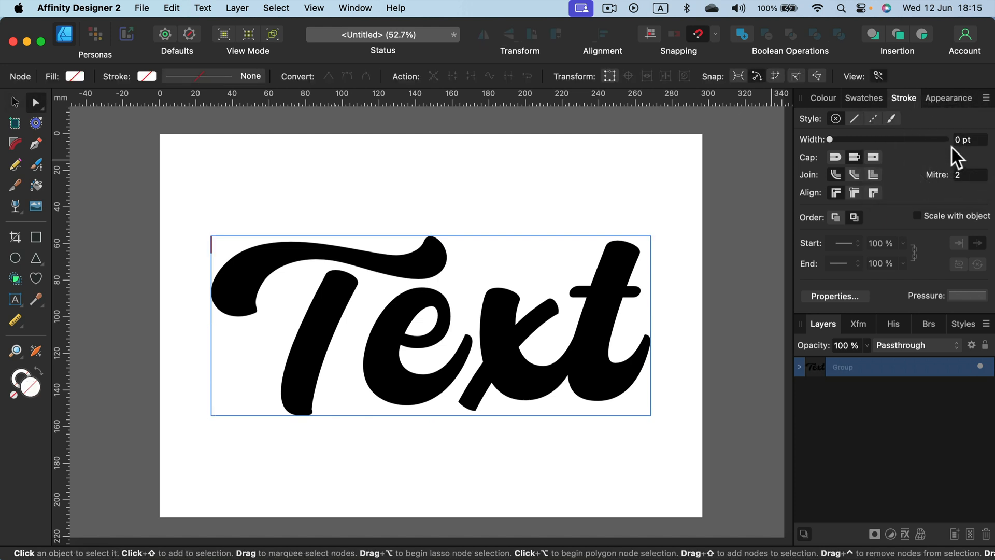
mouse_move(796, 367)
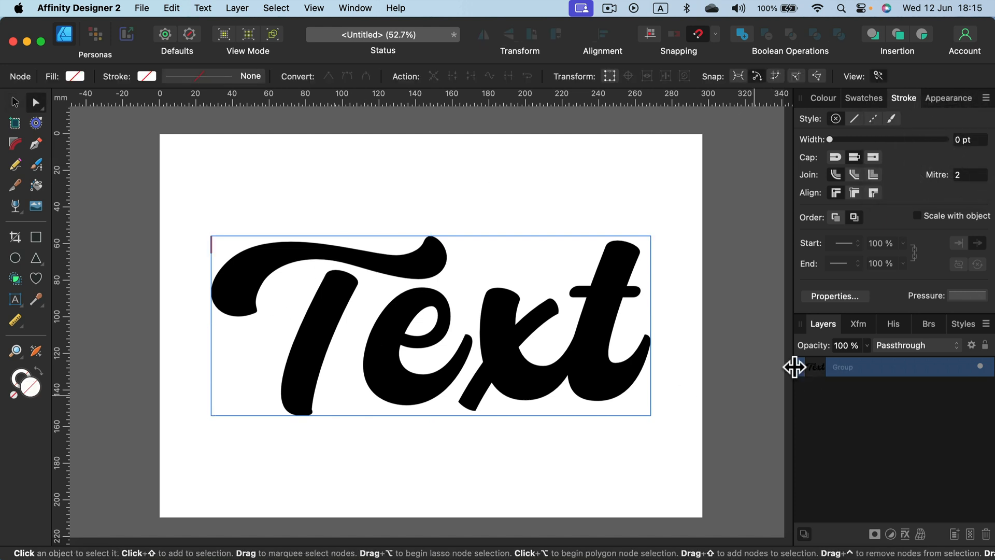
click(798, 367)
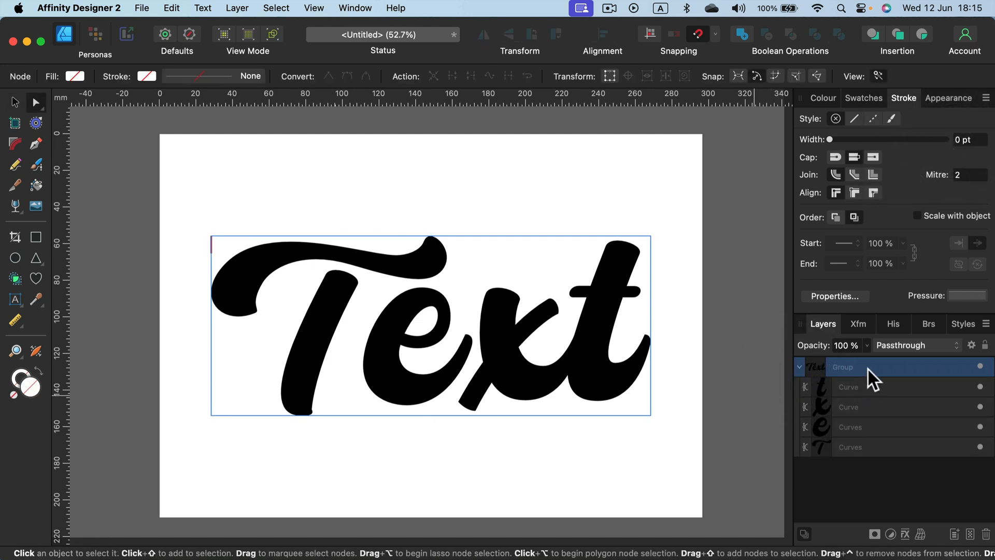
click(858, 407)
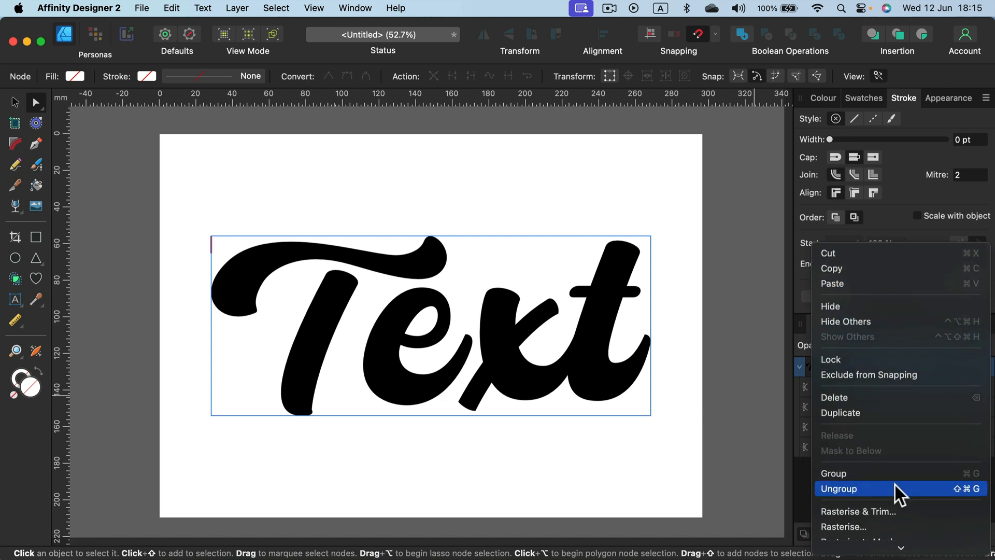
click(839, 489)
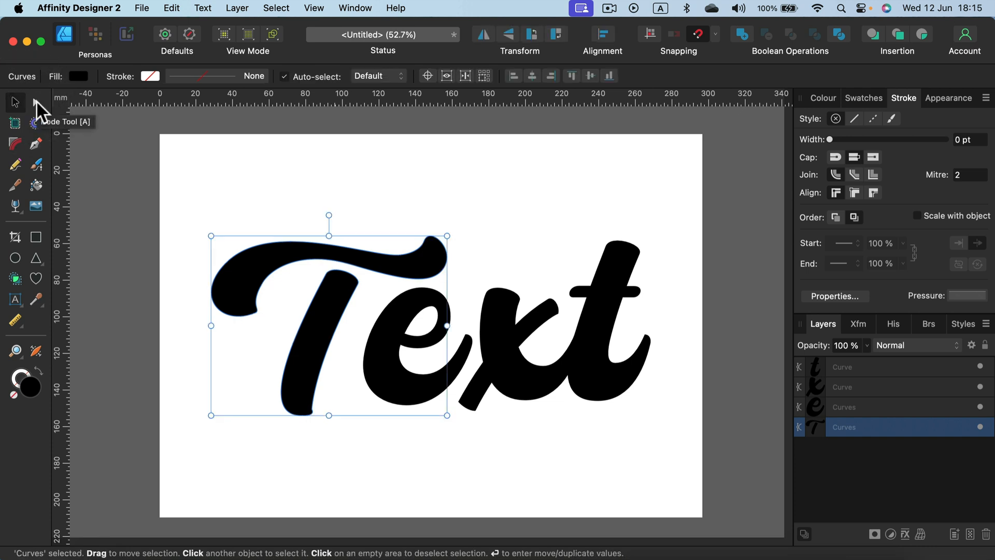
- Rotate the capital T and the final t to stronger tilts, then deselect
click(35, 102)
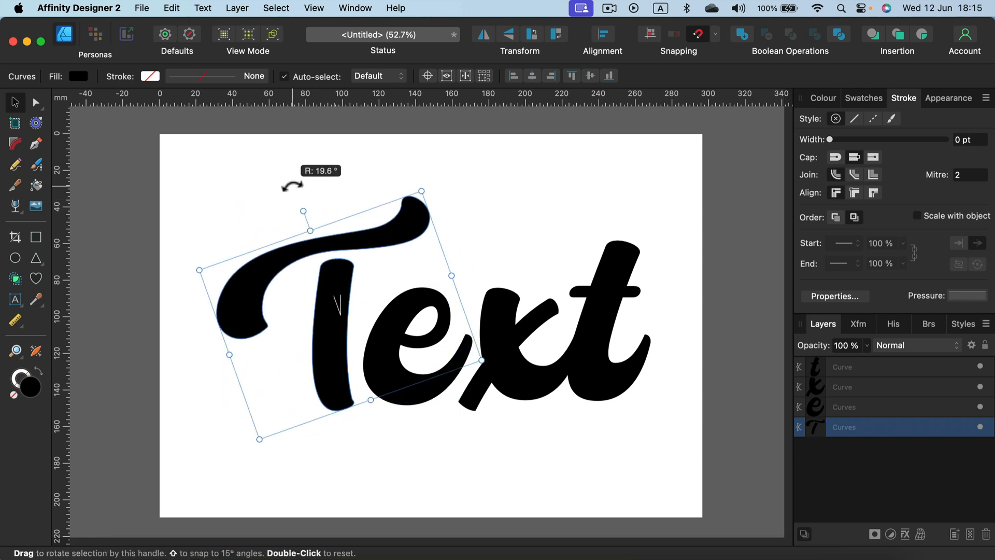
drag(420, 191, 443, 151)
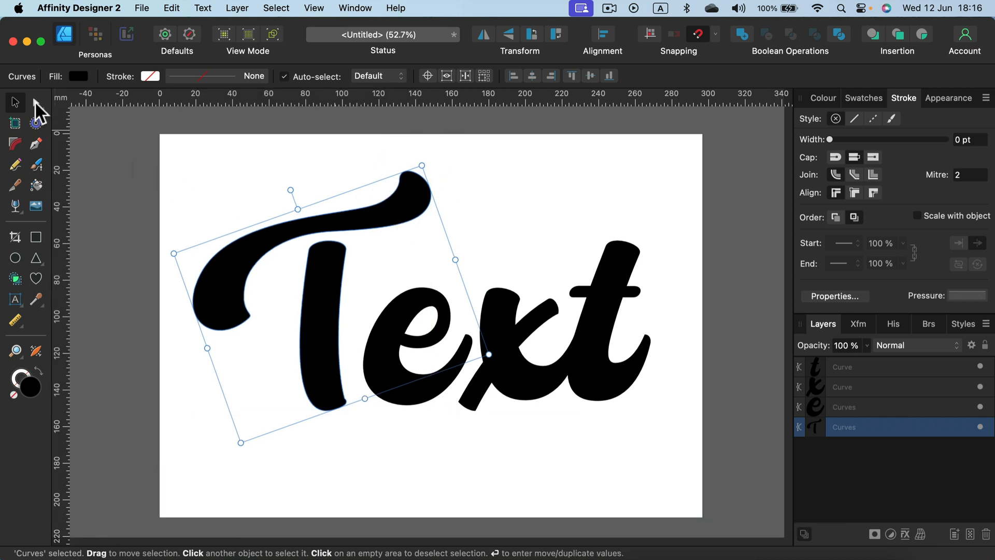
click(37, 102)
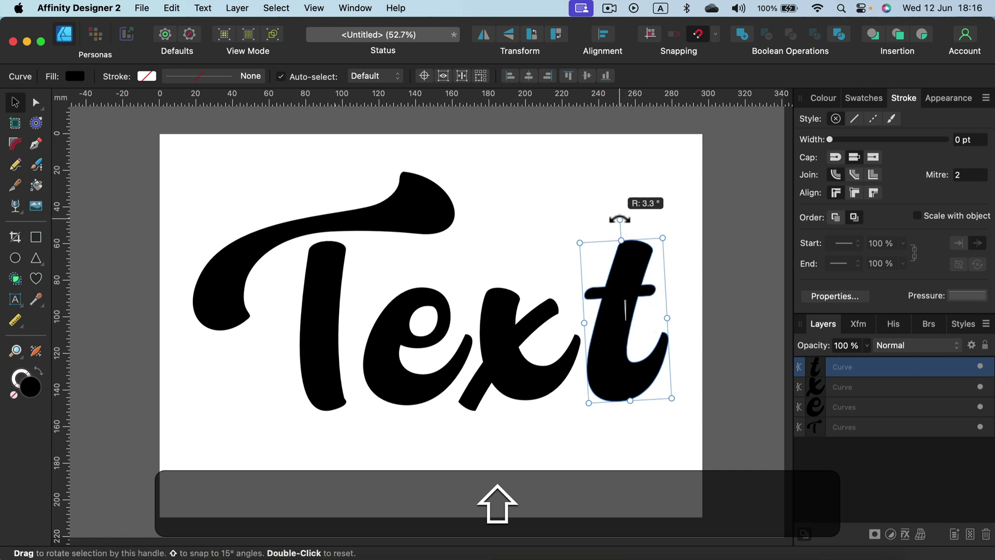
click(179, 166)
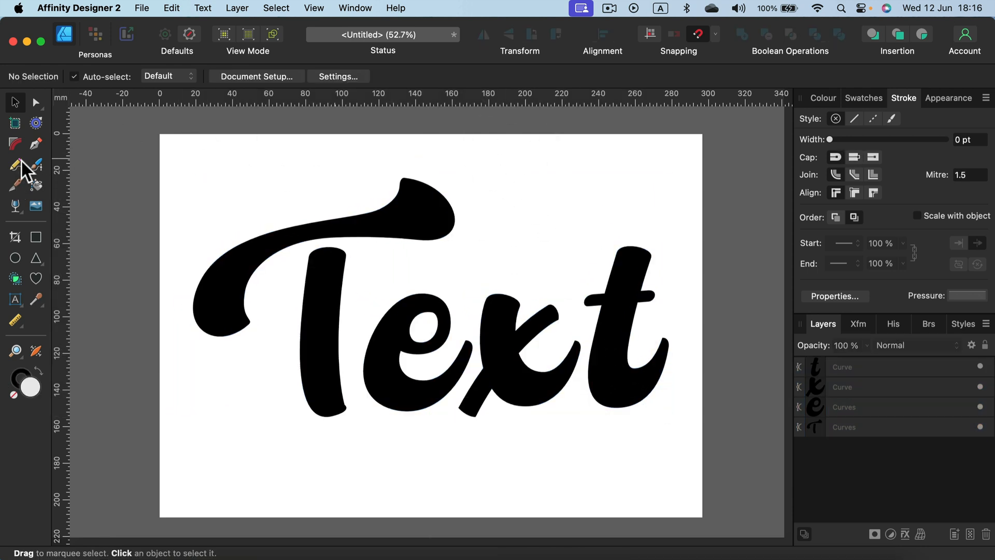
- Draw a new crossbar and merge it into the letter t with Boolean Add
click(36, 144)
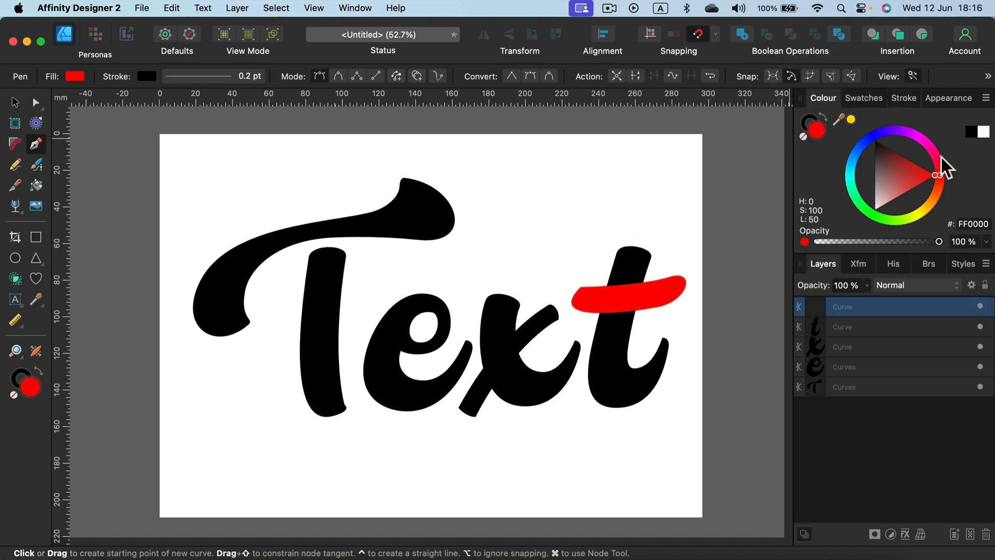
click(15, 101)
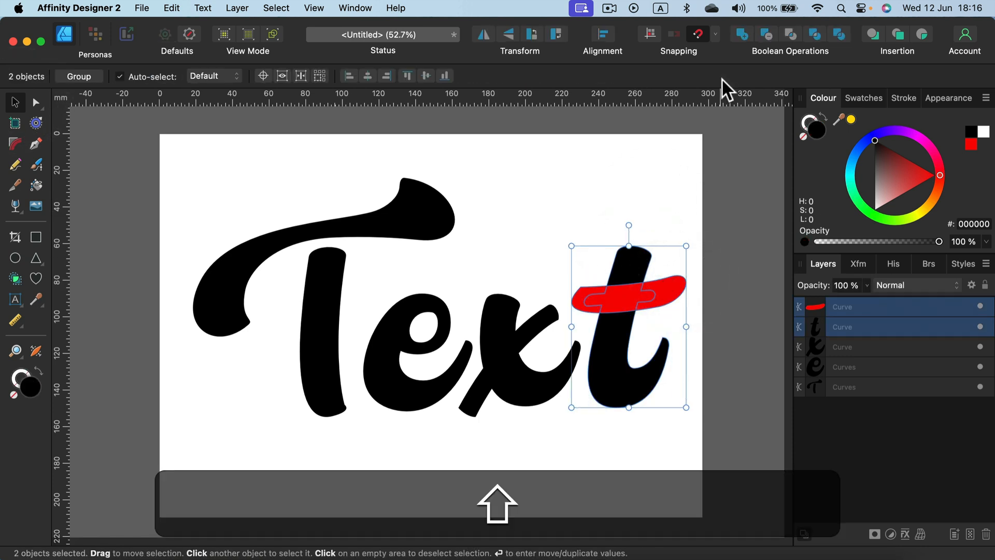
mouse_move(746, 36)
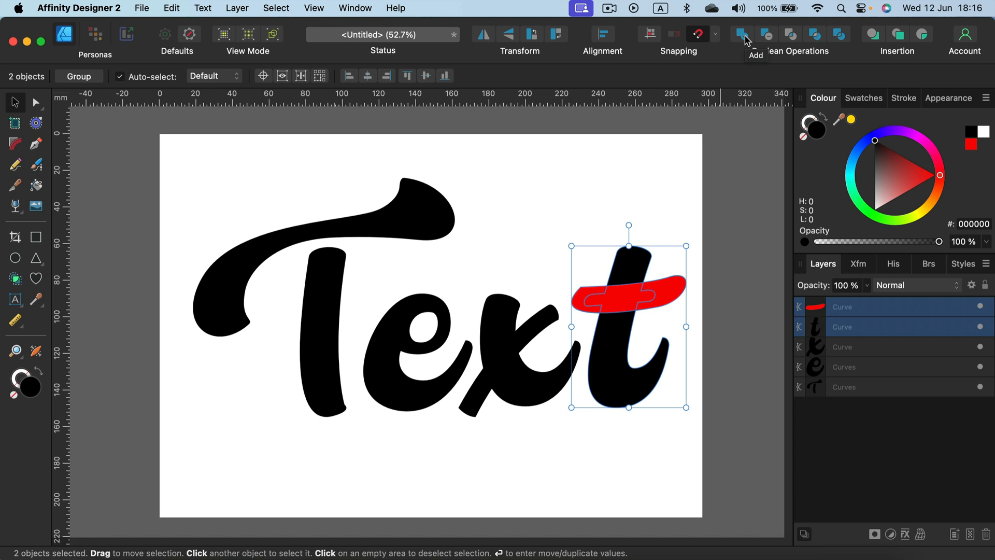
click(741, 34)
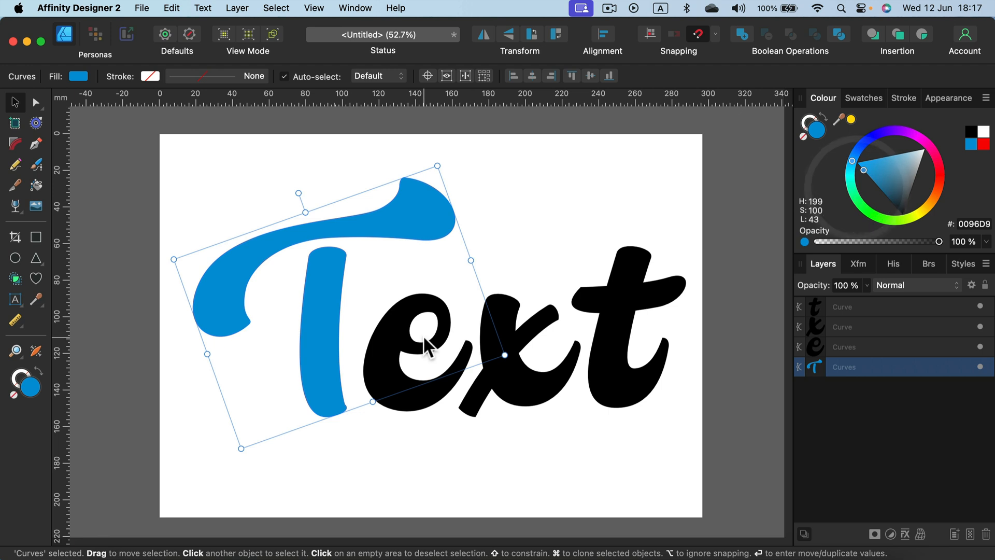
- Select a letter in the Layers panel to recolour it
click(893, 143)
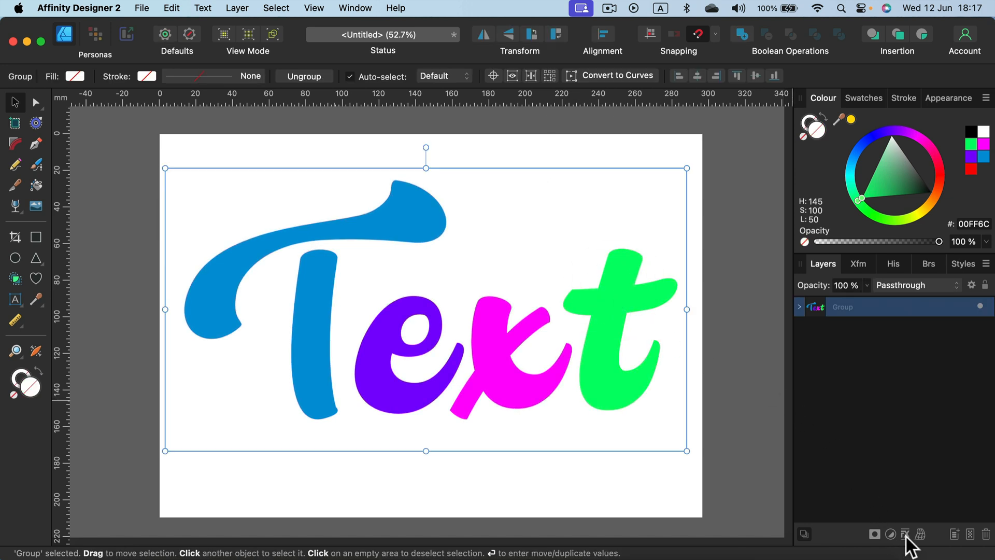
- Enable an Outer Shadow on the lettering group at 50% opacity with a 100 px offset
click(905, 534)
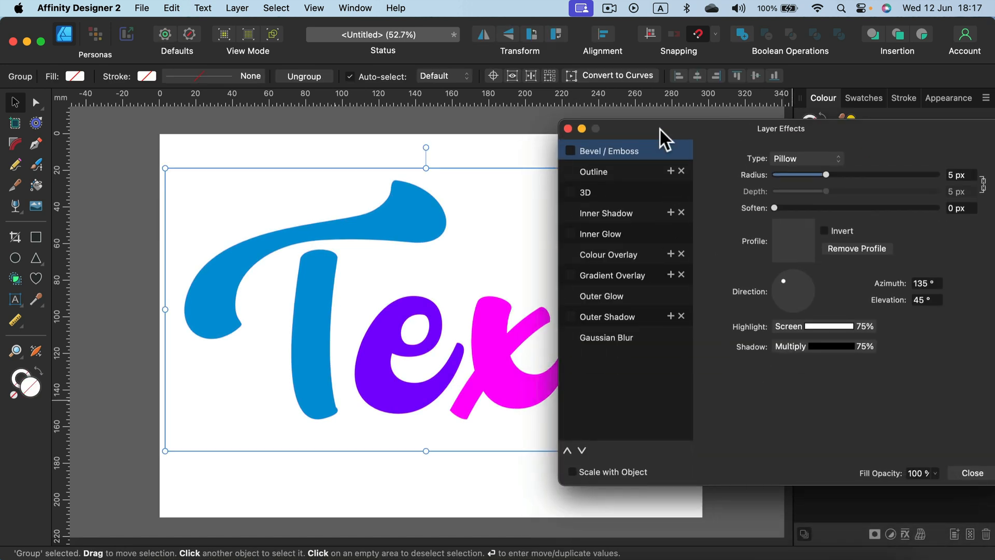
drag(661, 129, 706, 138)
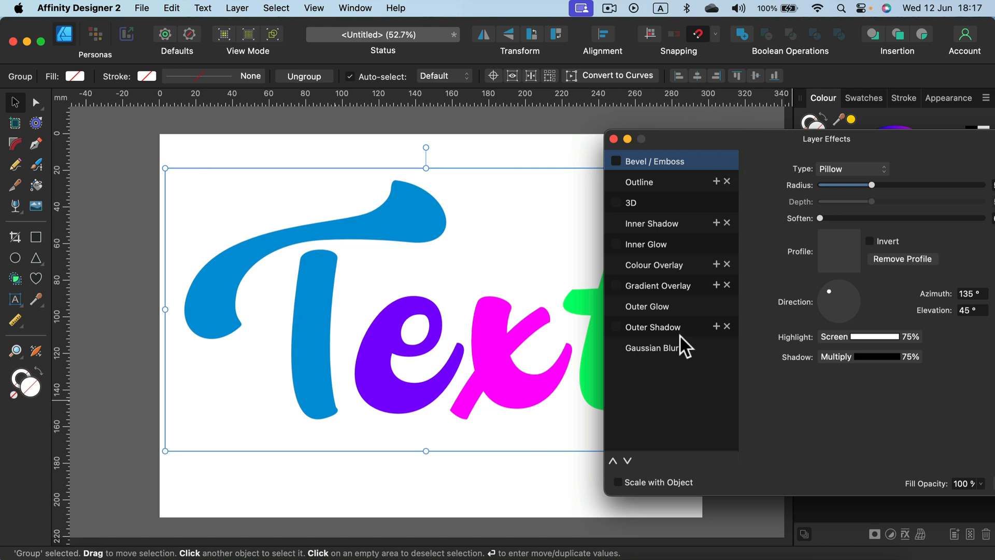
click(616, 326)
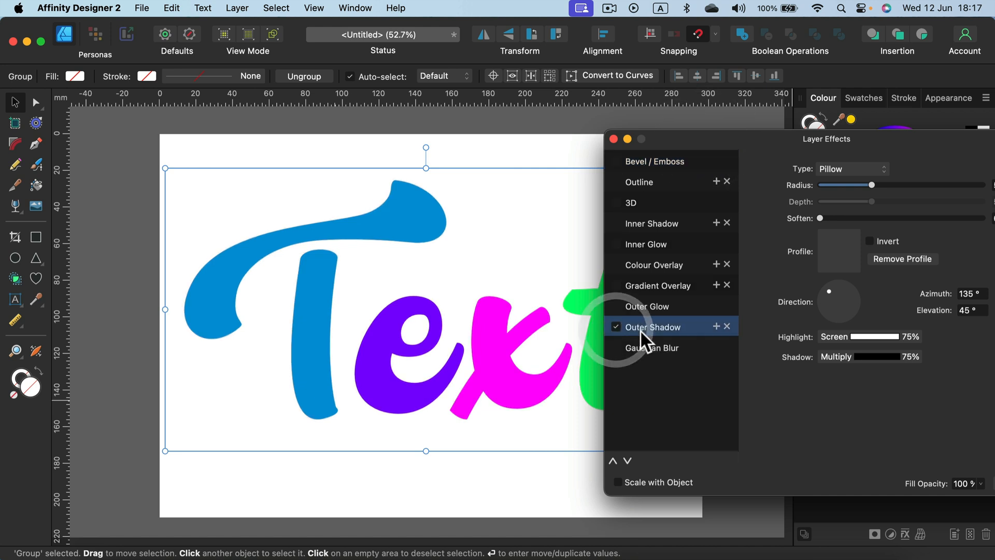
click(653, 326)
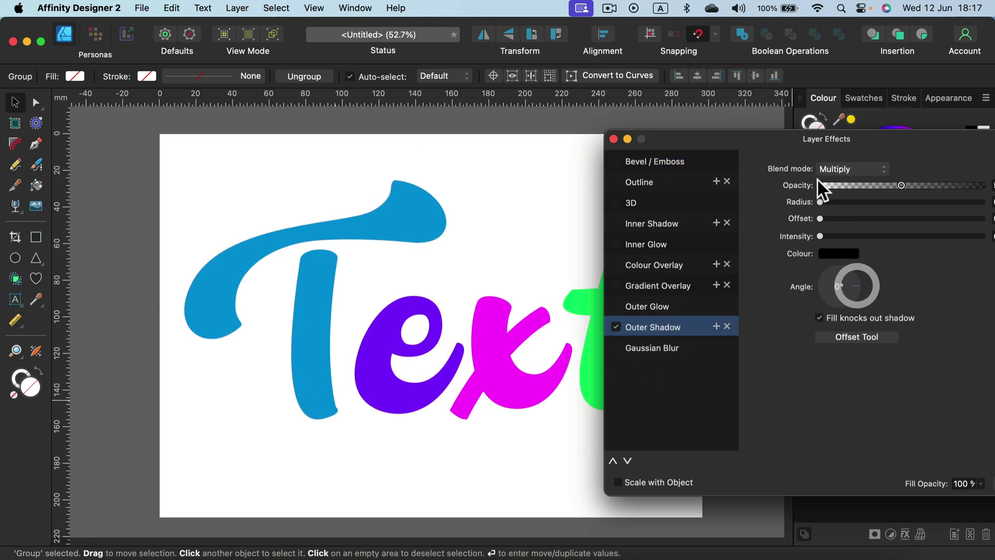
drag(821, 219, 860, 219)
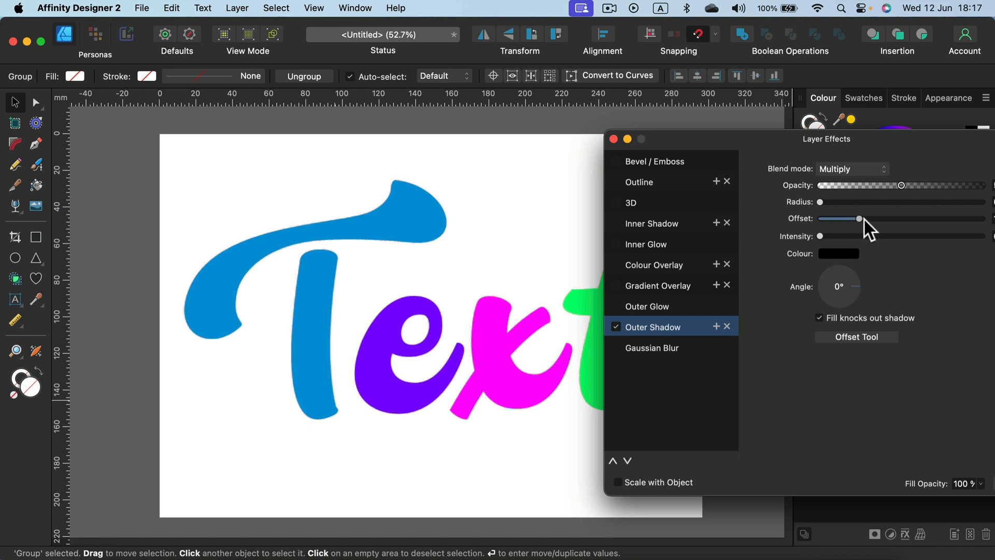
drag(861, 218, 982, 219)
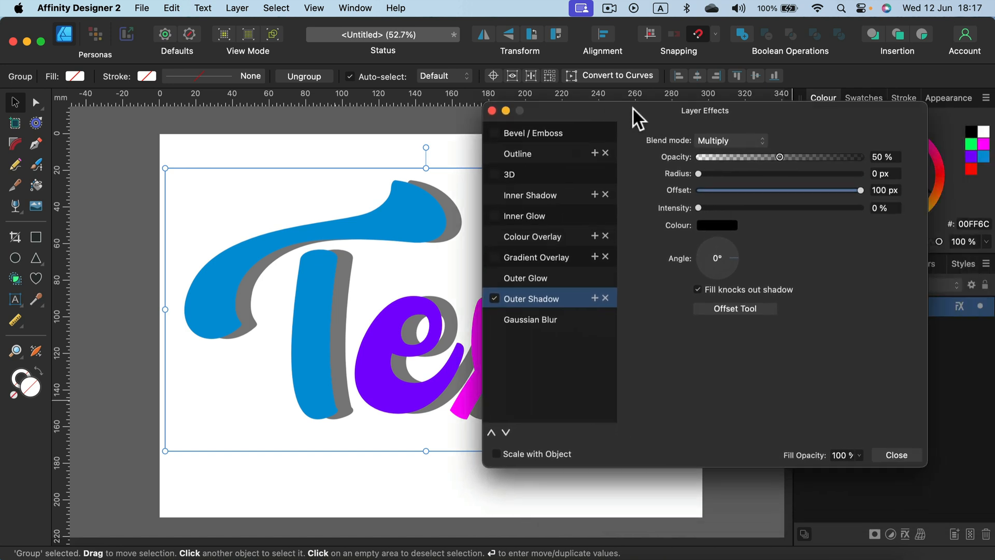
- Set the shadow to Normal blend mode and colour it with the T's sampled blue
click(731, 141)
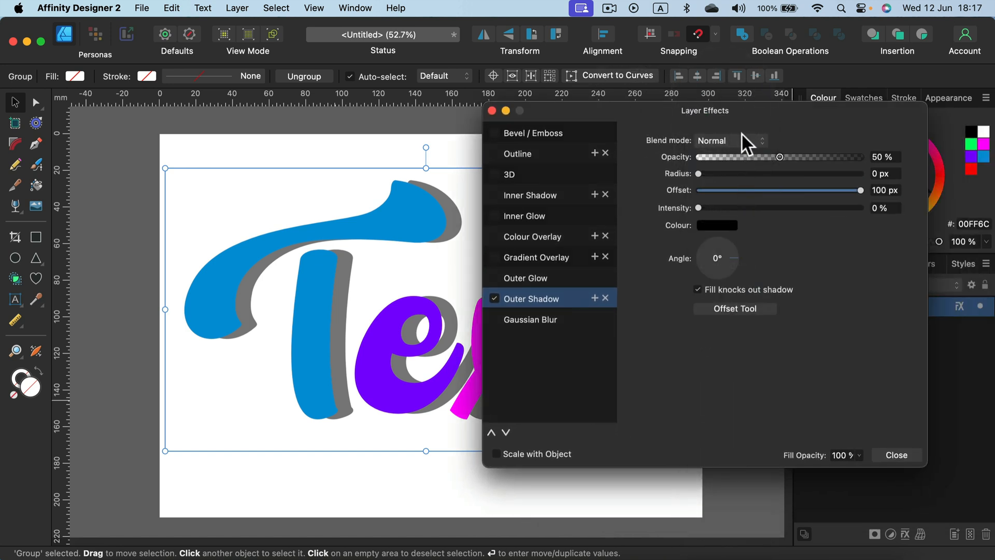
click(717, 225)
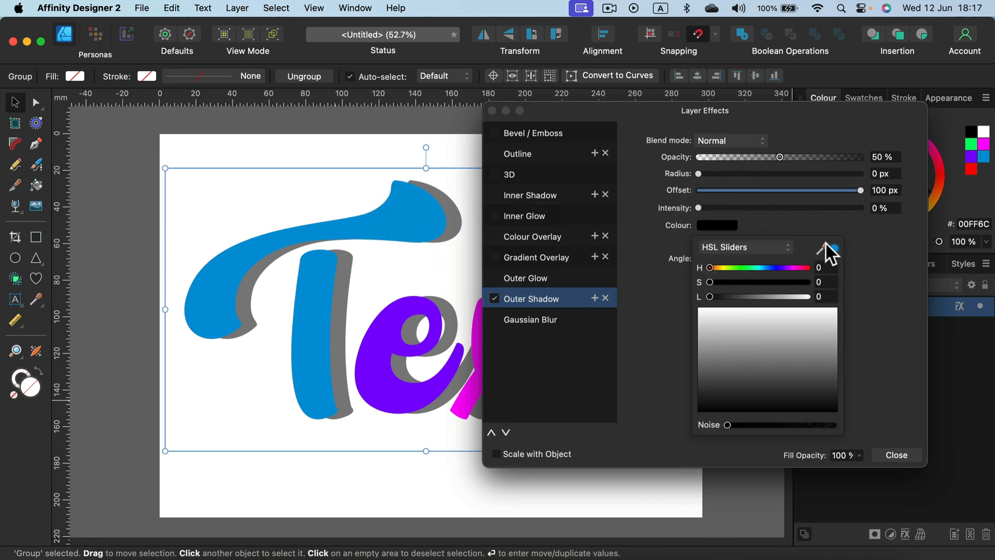
click(767, 358)
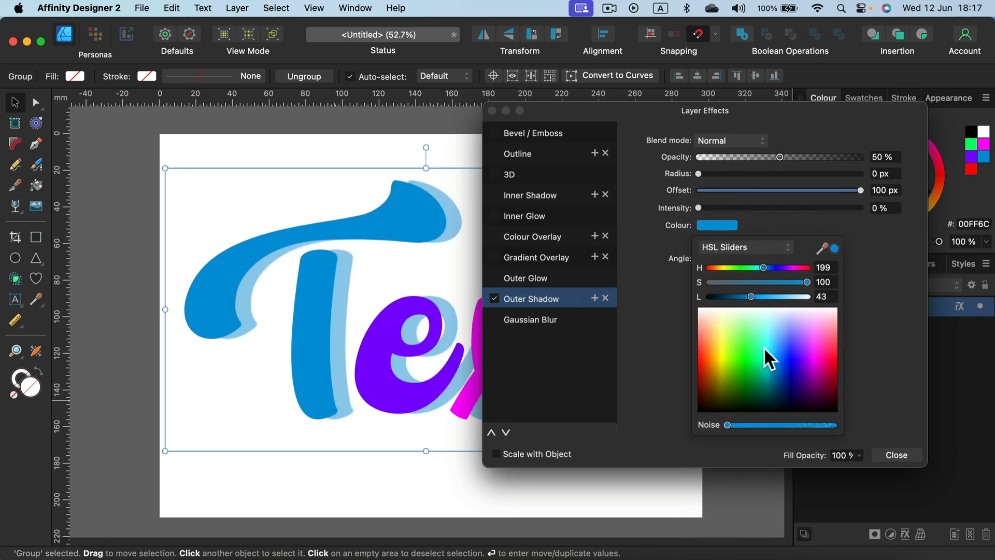
drag(752, 297, 736, 297)
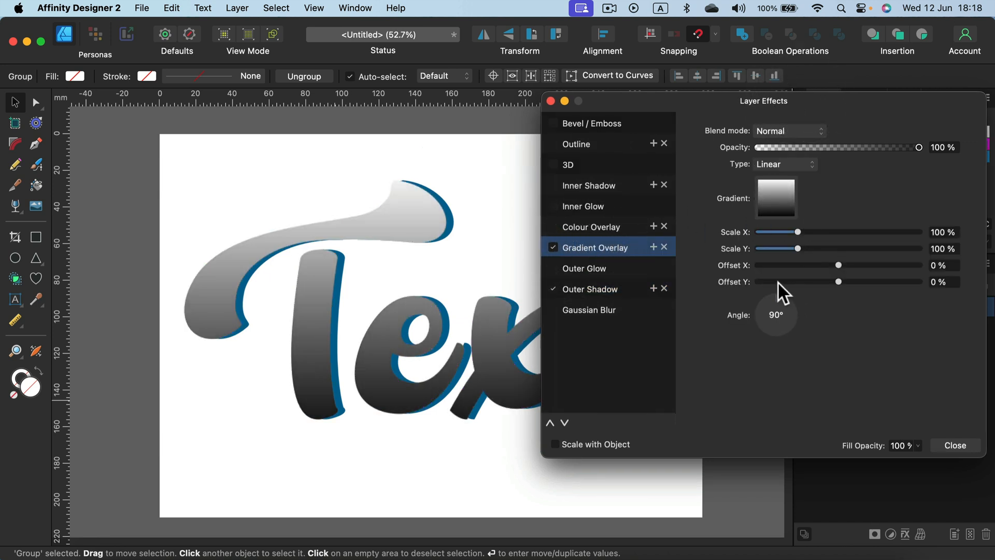
- Shift the gradient overlay midpoint toward the dark end and raise its opacity to 66%
click(776, 198)
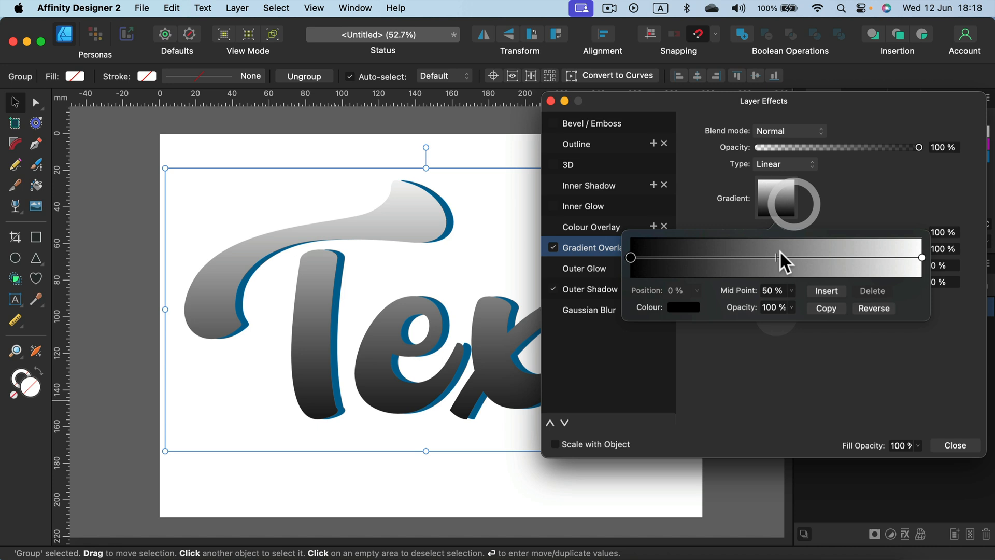
drag(775, 261, 729, 261)
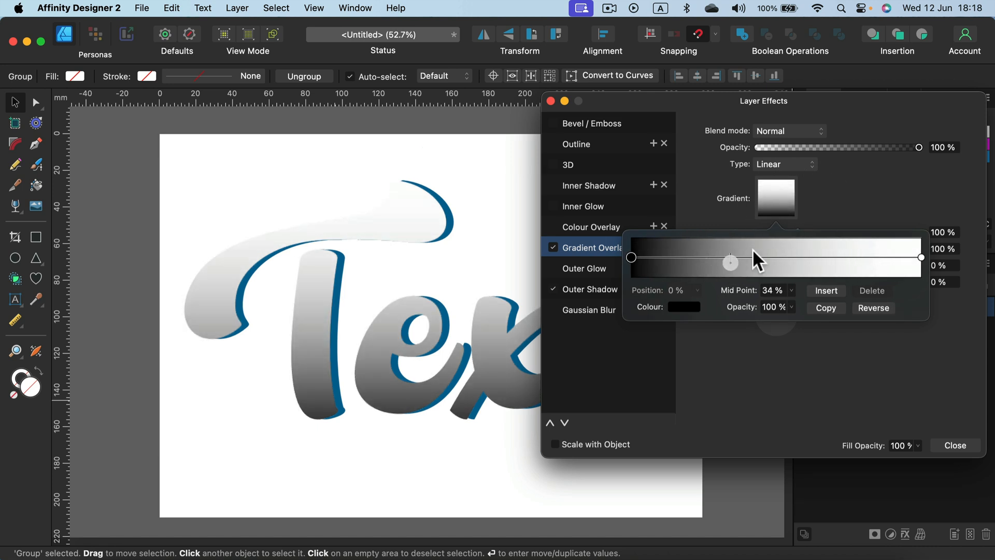
click(789, 130)
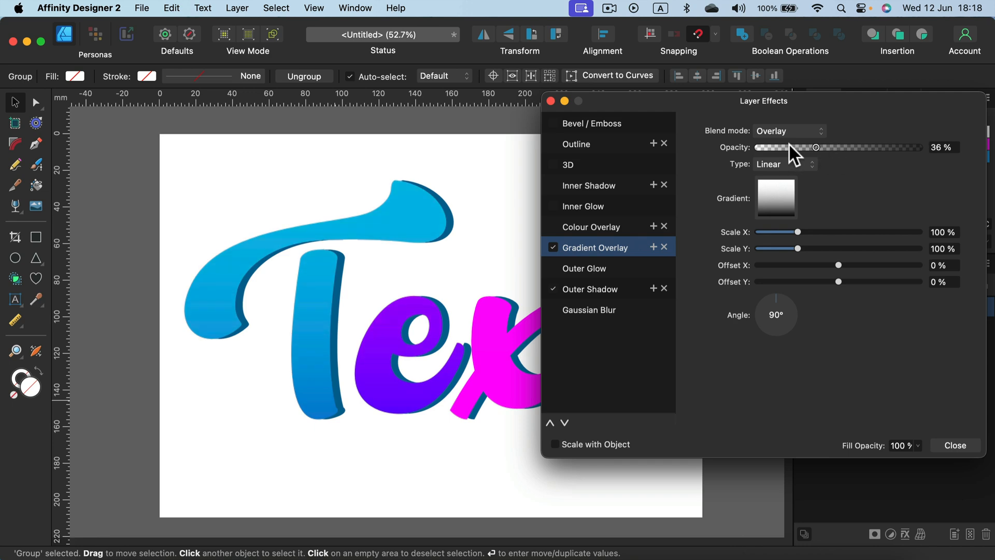
drag(816, 147, 864, 147)
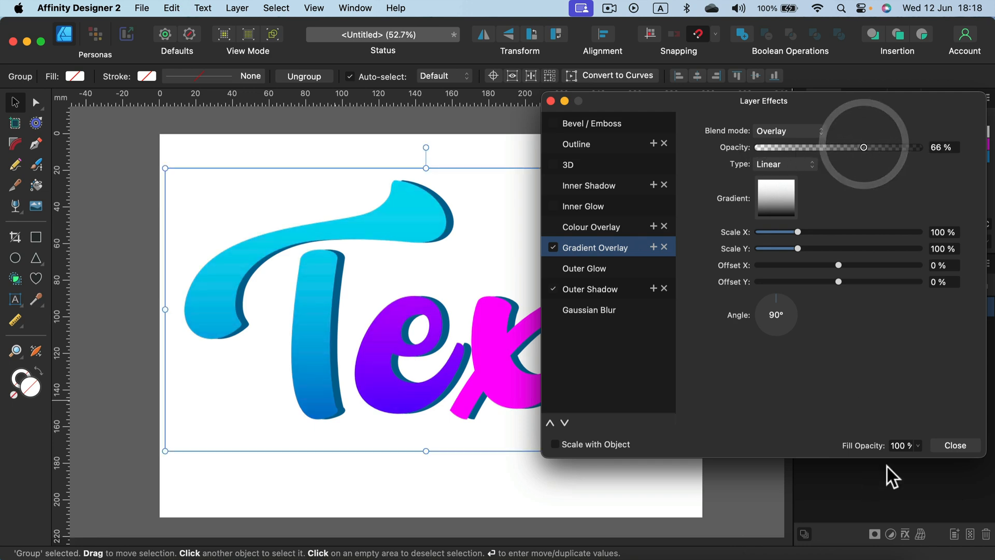
click(956, 446)
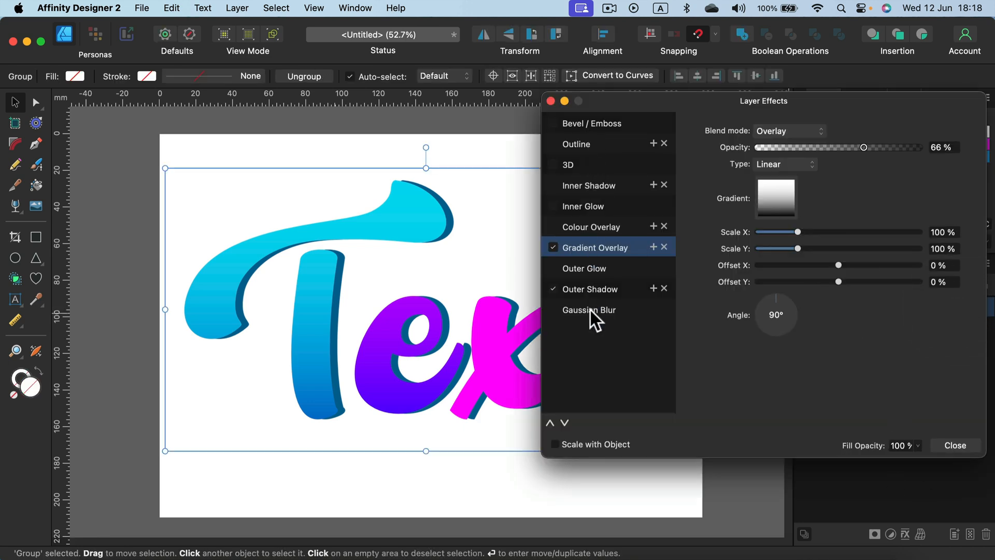
click(955, 445)
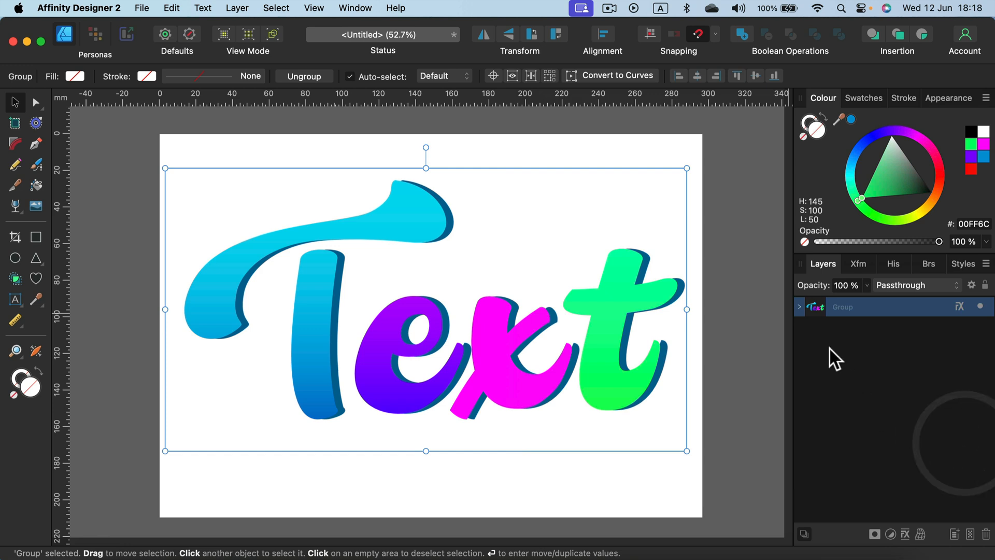
mouse_move(810, 330)
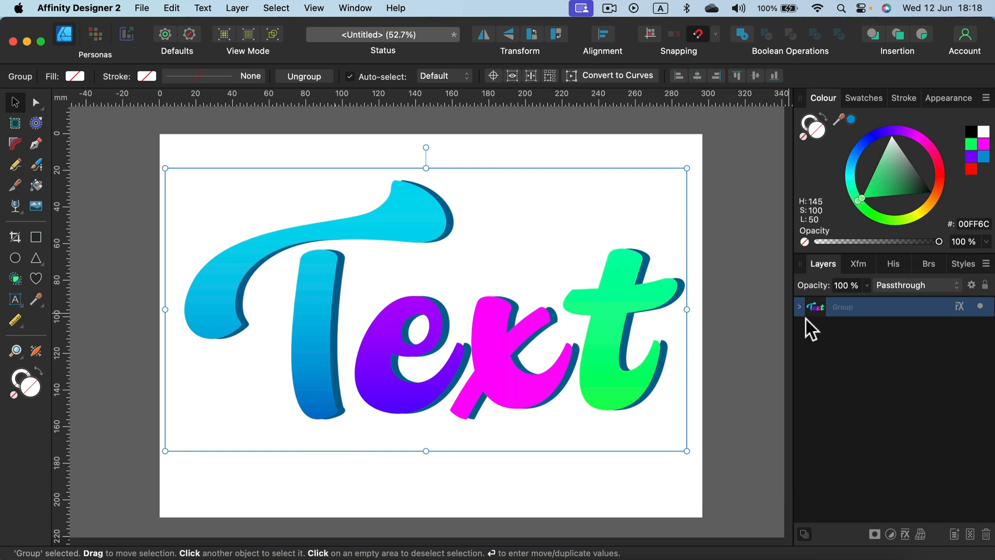
mouse_move(813, 352)
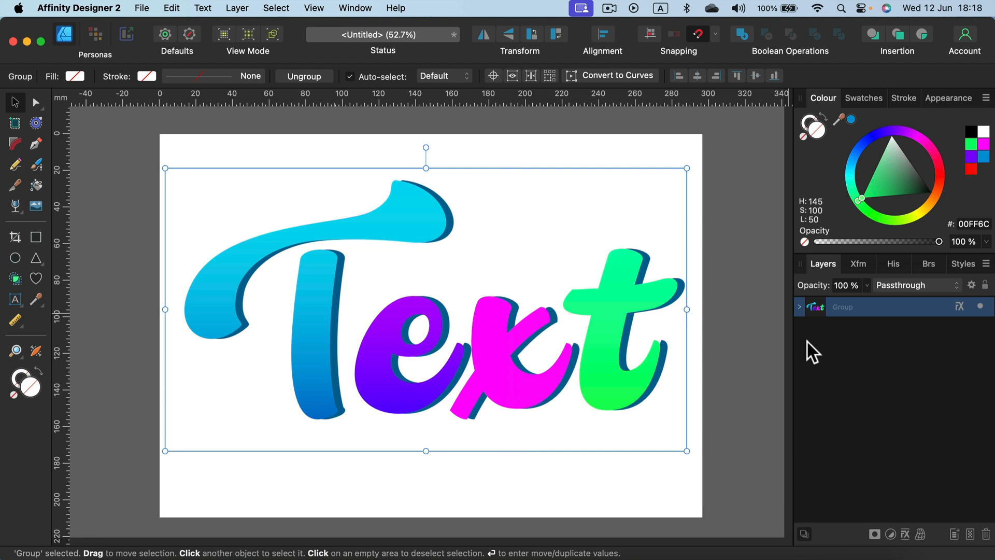
mouse_move(952, 333)
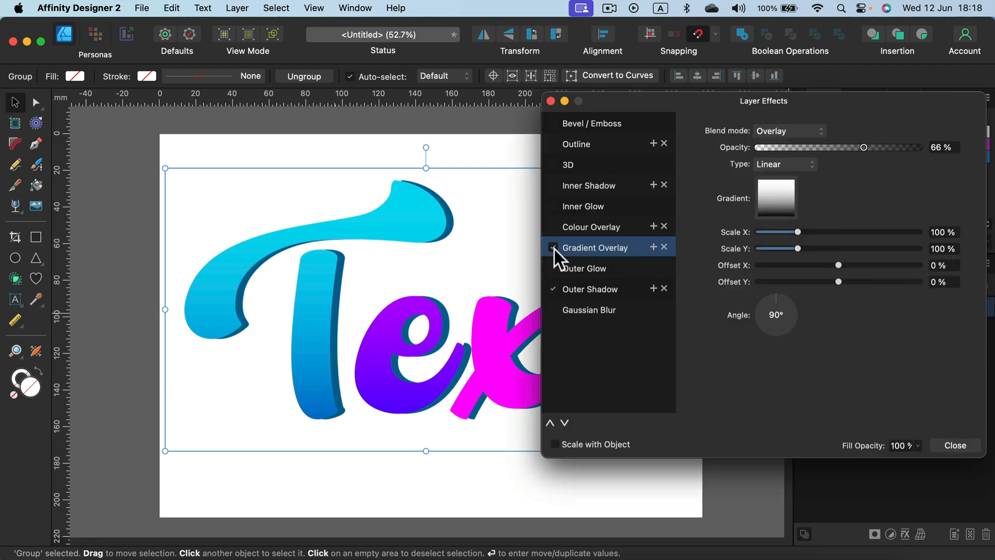
- Switch off the Gradient Overlay effect and close Layer Effects
click(552, 247)
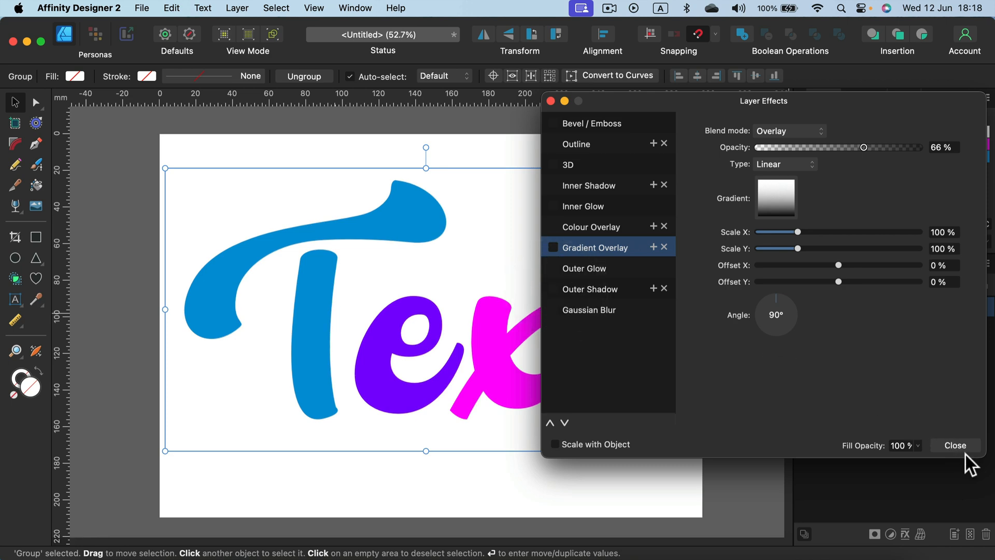
click(956, 445)
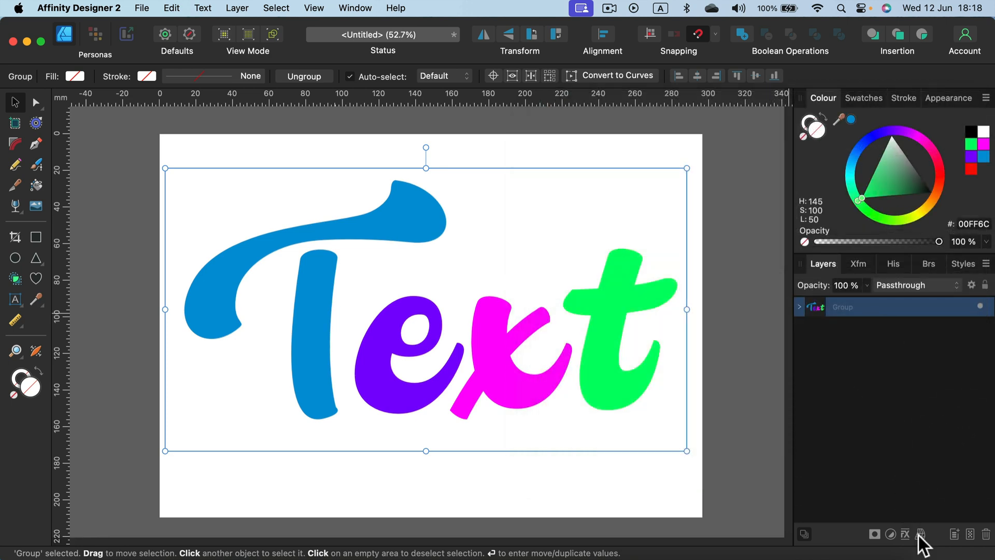
mouse_move(922, 533)
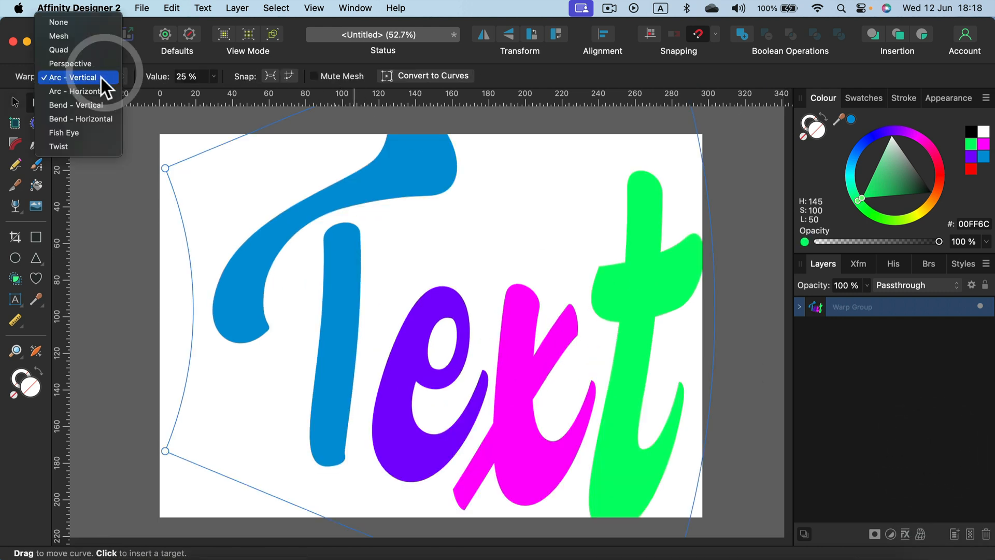
- Set the warp to Arc - Horizontal and vary its bend from 10% down to -41%
click(73, 91)
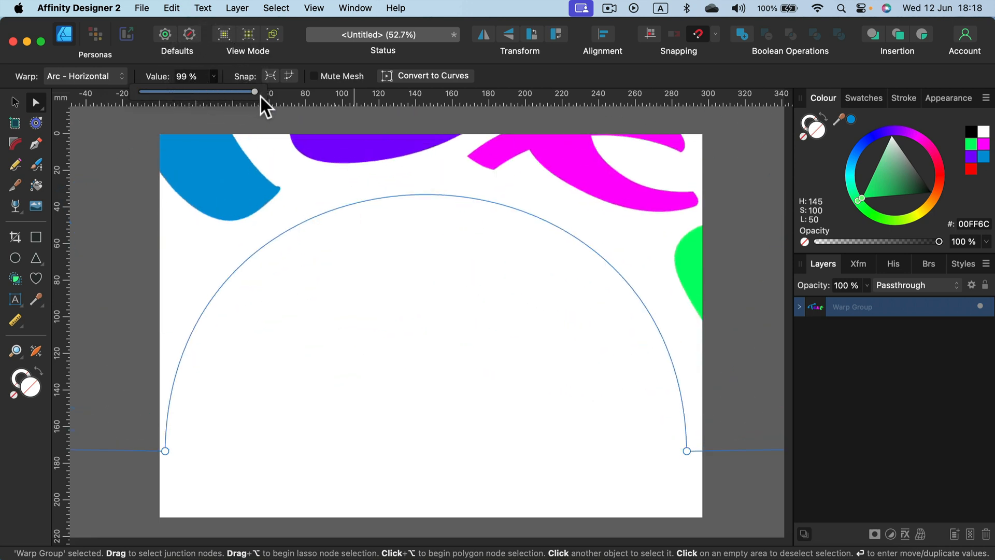
drag(254, 93, 203, 93)
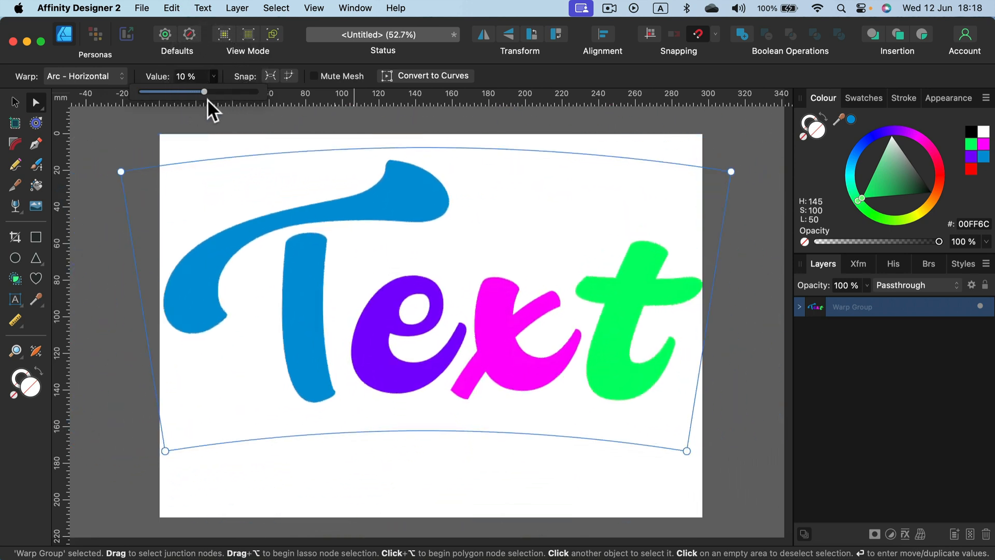
drag(203, 91, 187, 91)
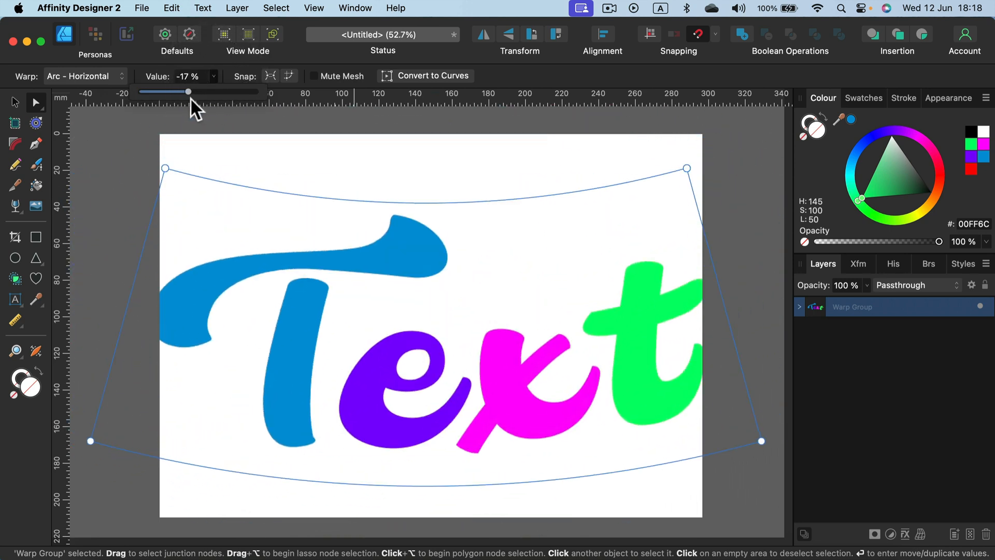
drag(188, 91, 174, 91)
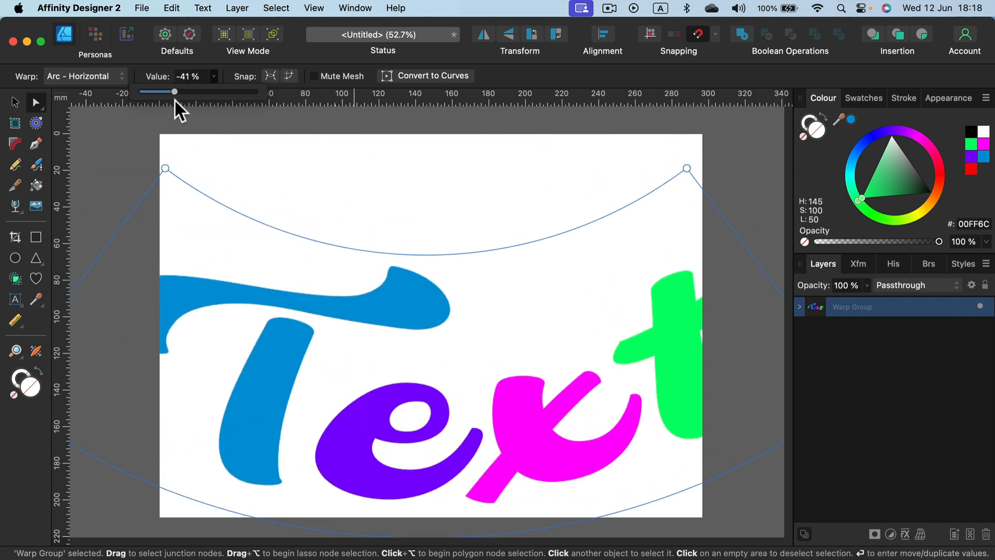
click(80, 77)
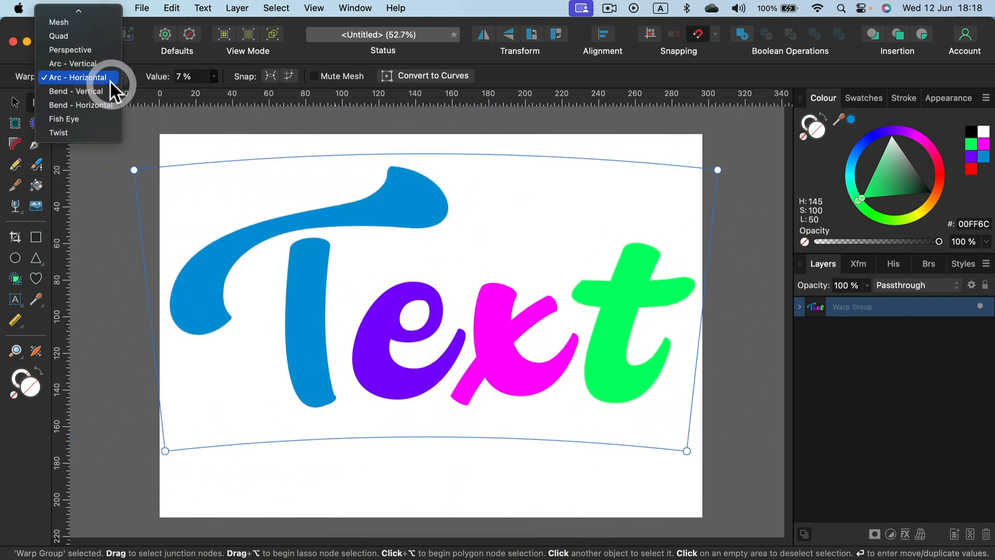
- Switch the warp to Mesh and drag the four corner nodes to skew the word
click(58, 22)
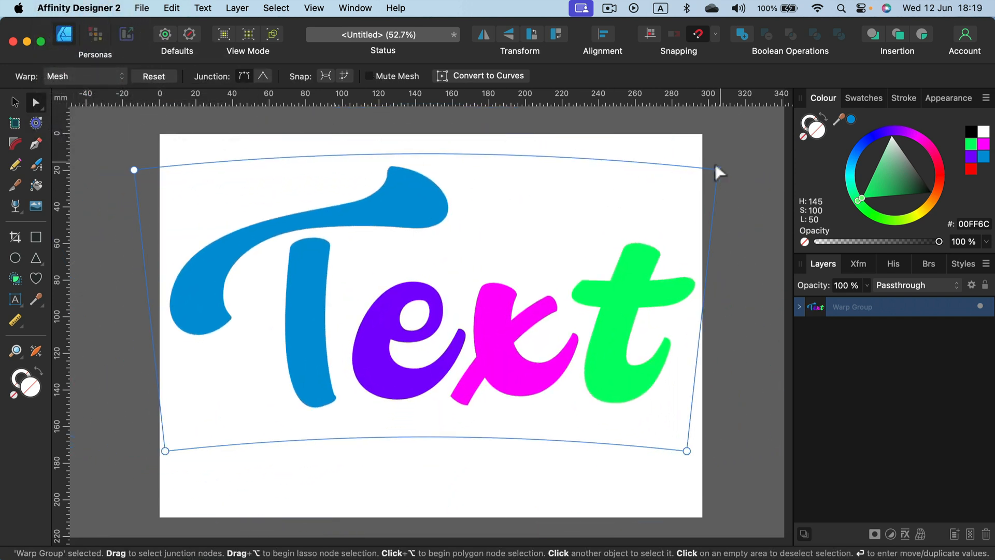
drag(720, 171, 620, 181)
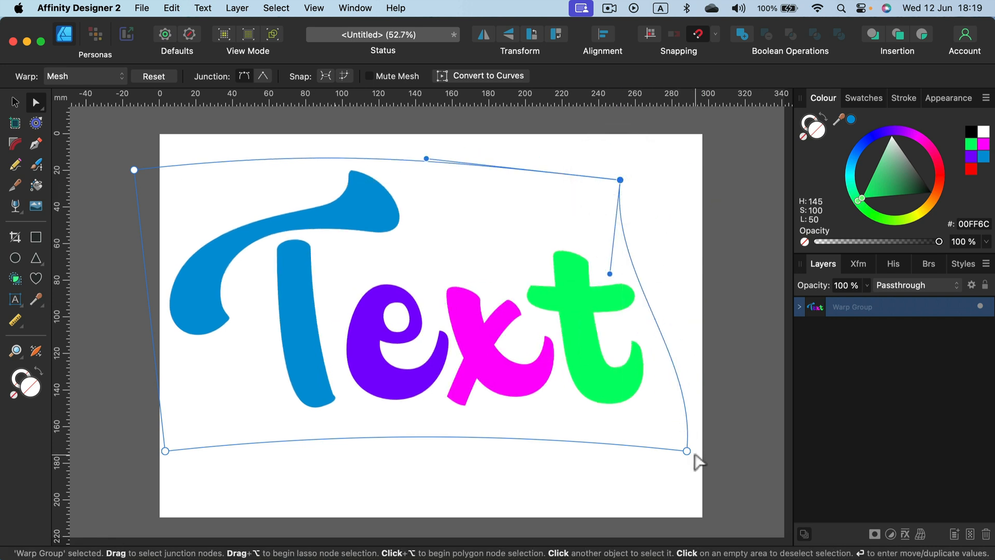
drag(686, 451, 572, 379)
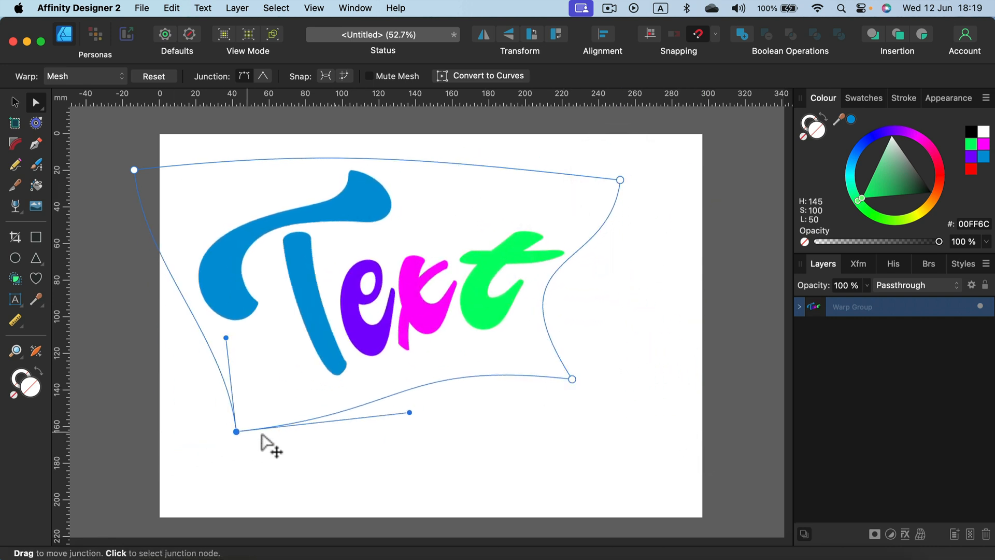
drag(236, 431, 245, 230)
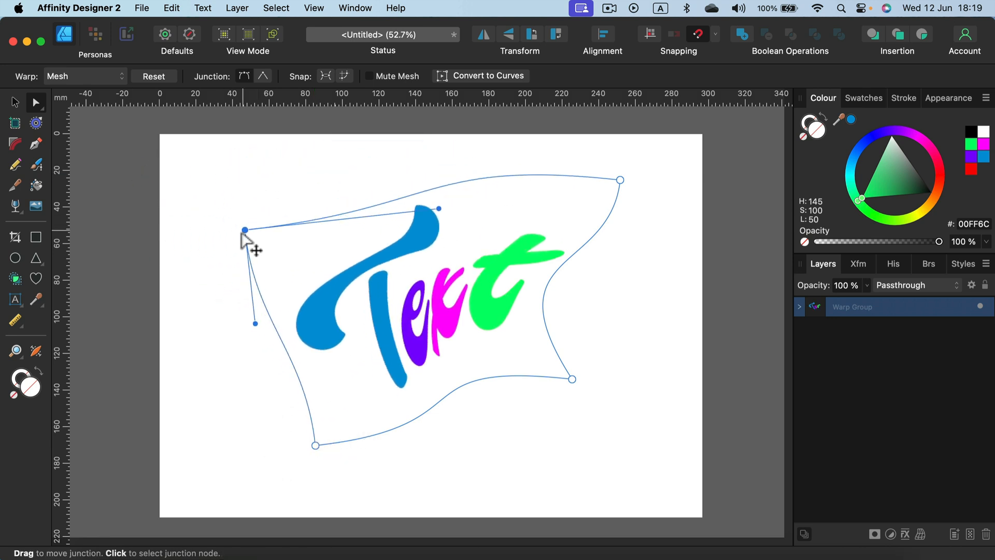
drag(244, 230, 173, 180)
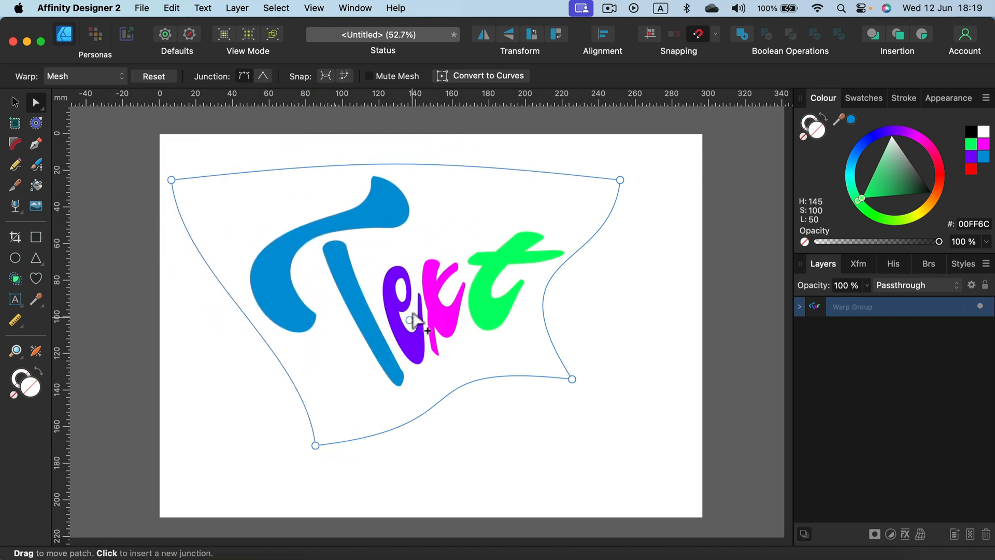
- Insert a middle junction and shape it and the corners into a wavy, flag-like bend
drag(414, 320, 431, 180)
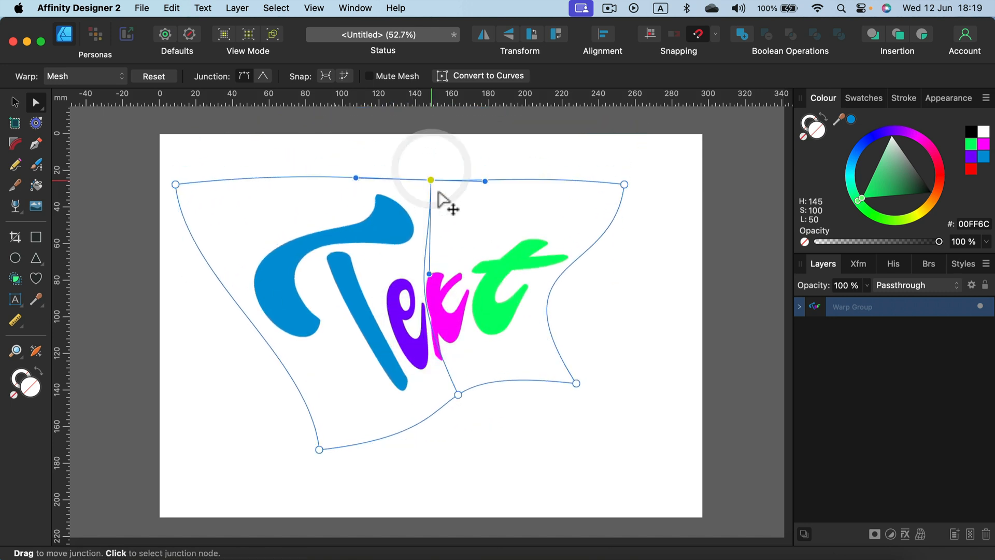
drag(430, 180, 530, 212)
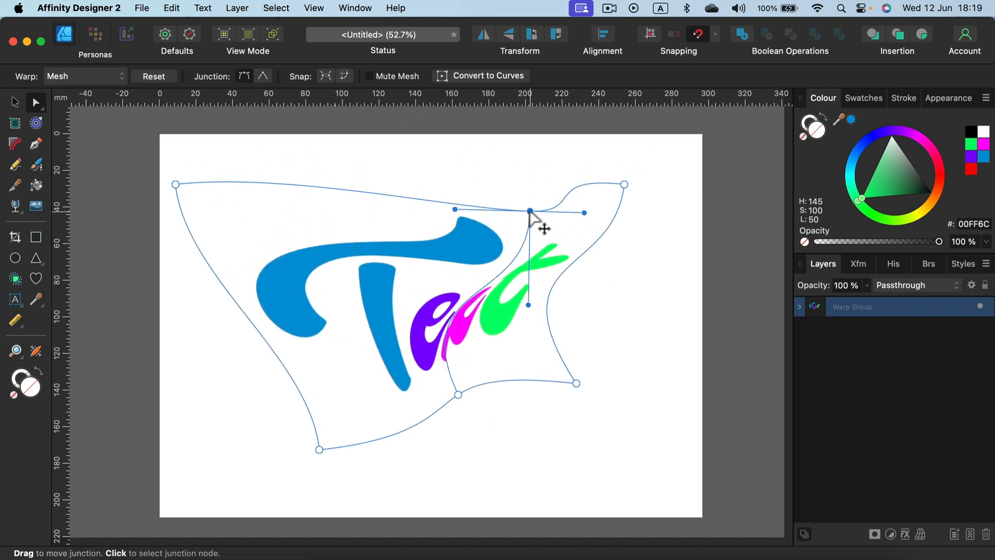
drag(528, 212, 445, 134)
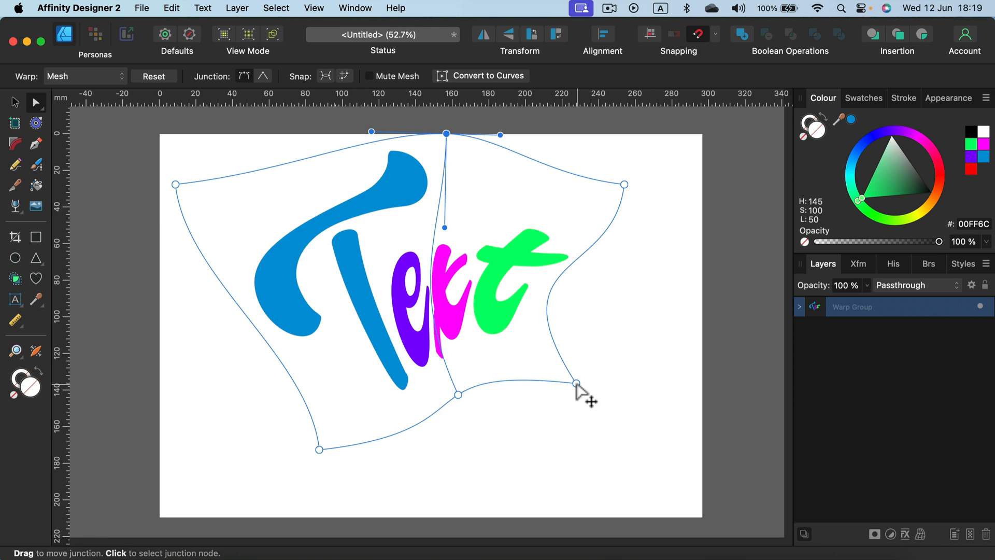
drag(576, 384, 652, 446)
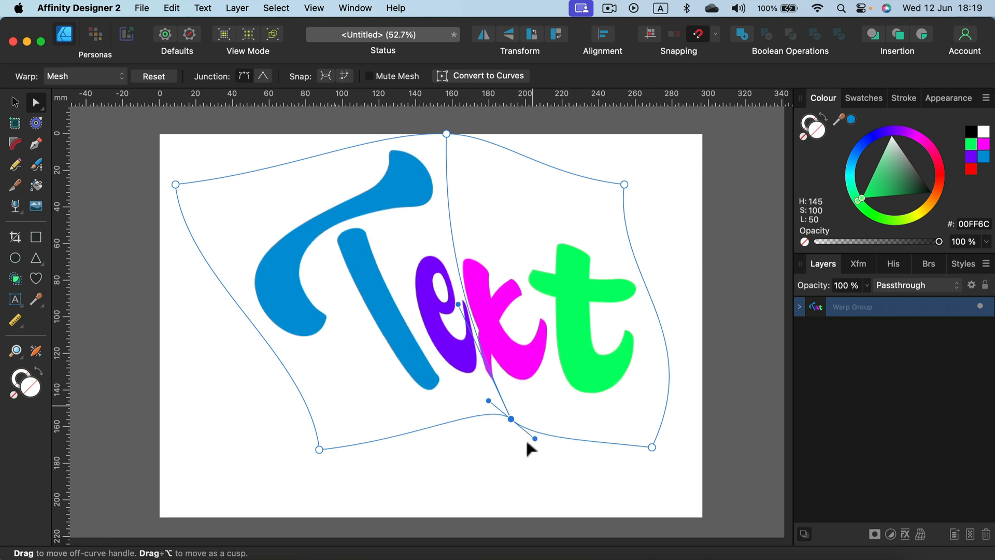
drag(534, 438, 583, 405)
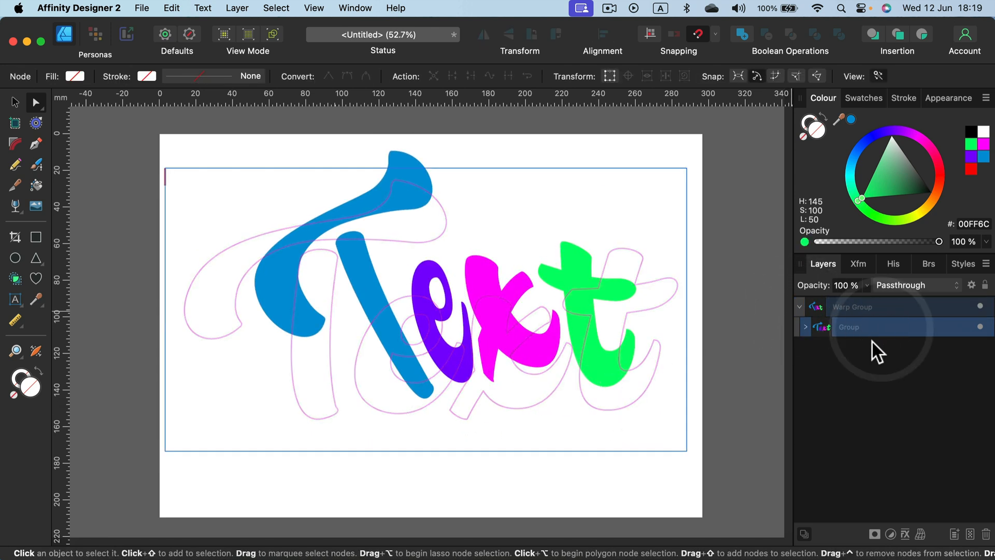
click(872, 307)
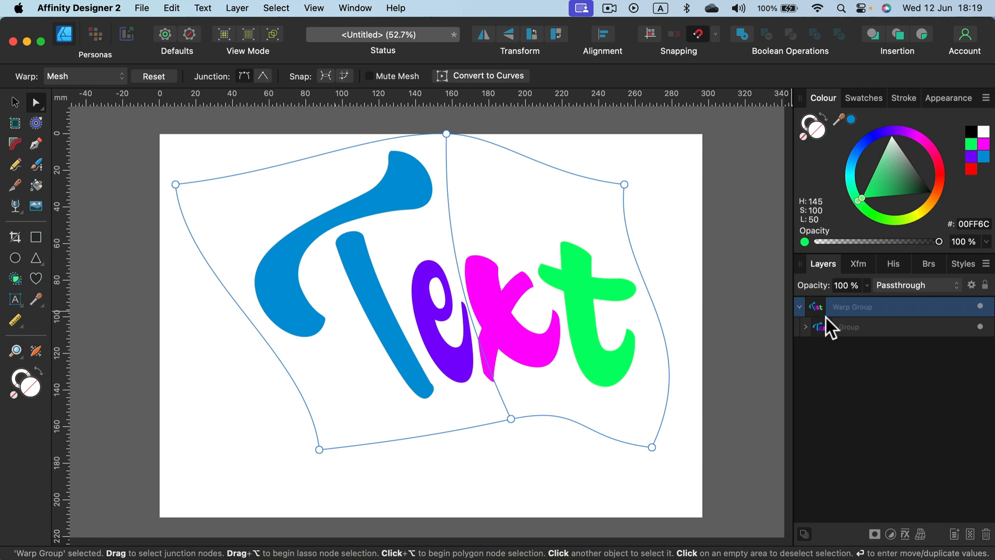
mouse_move(815, 261)
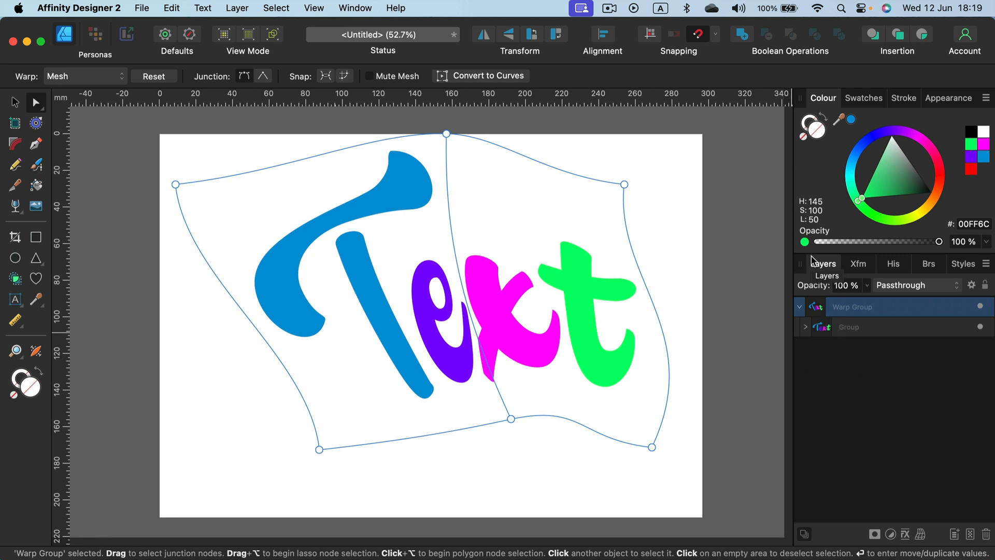